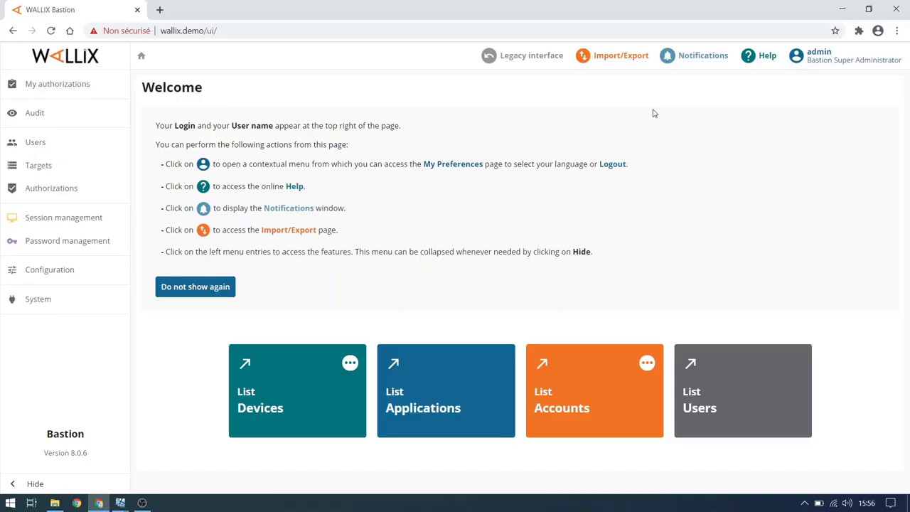
mouse_move(606, 140)
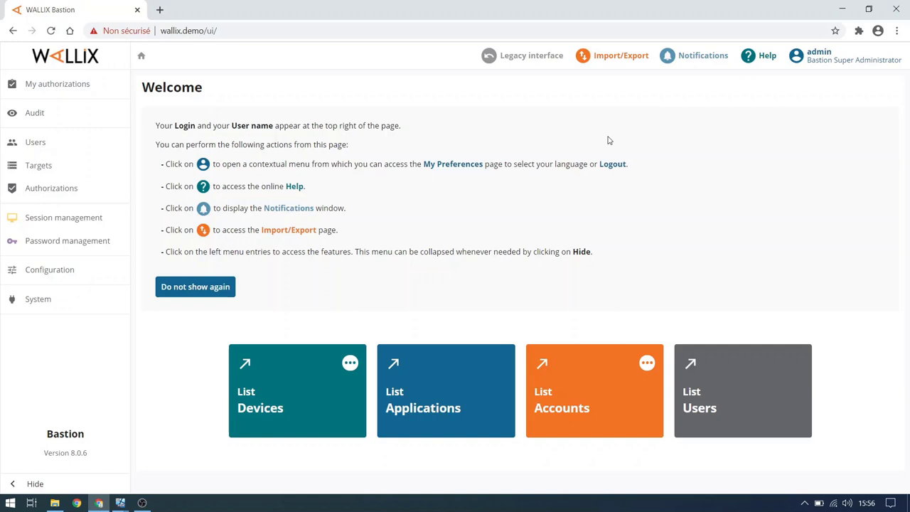
- Check the Enterprise license covers Password Manager and expires 2020-11-09
click(50, 270)
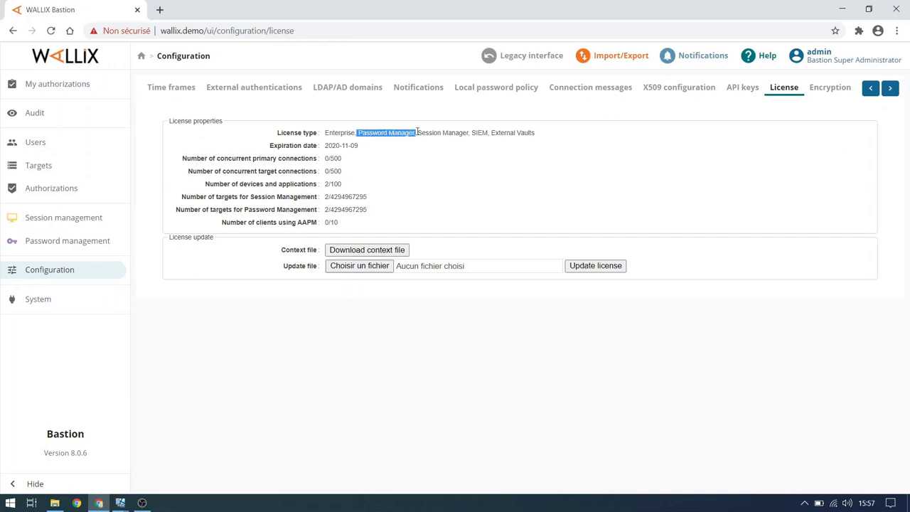
mouse_move(325, 145)
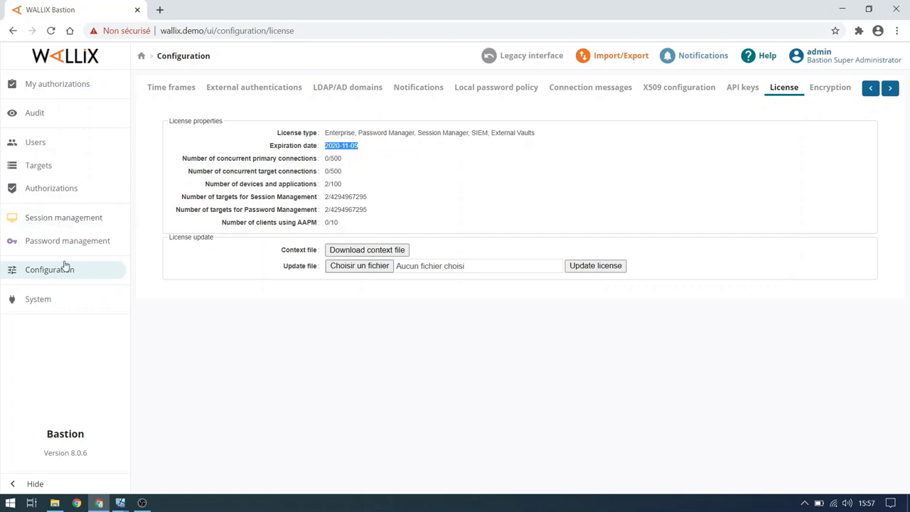
- Save Global-Windows-password-policy unchanged after reviewing its daily change period and 25-character rules
click(67, 240)
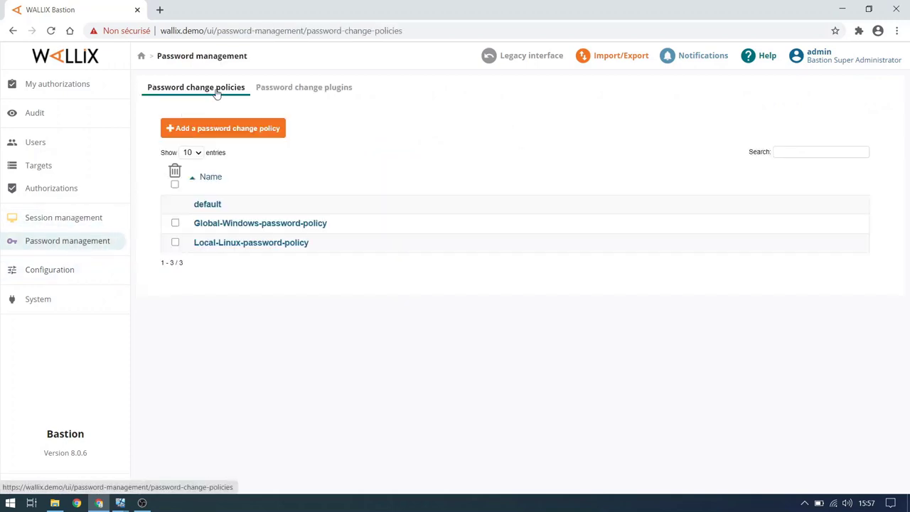
click(260, 222)
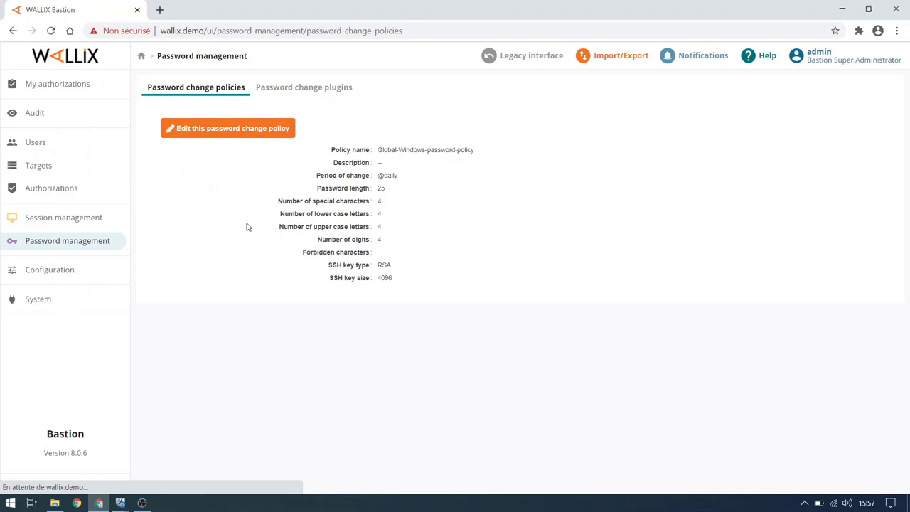
click(227, 128)
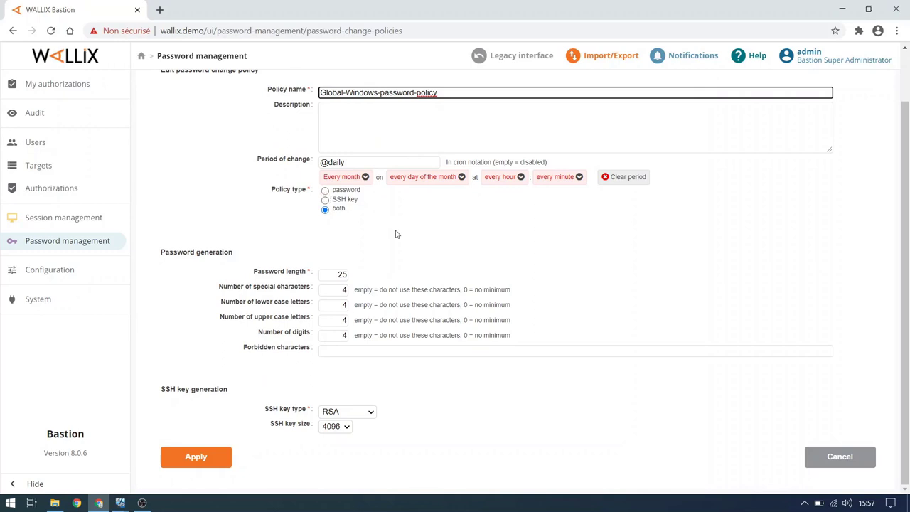
mouse_move(558, 308)
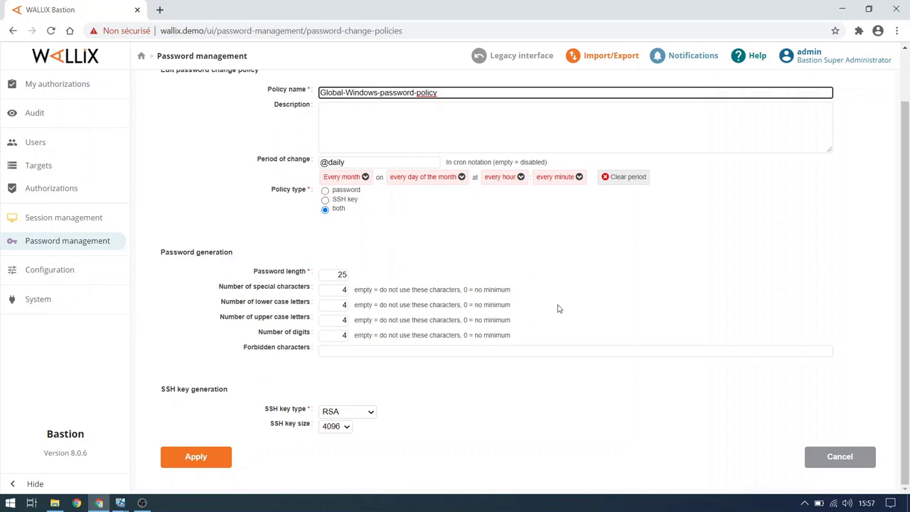
mouse_move(447, 372)
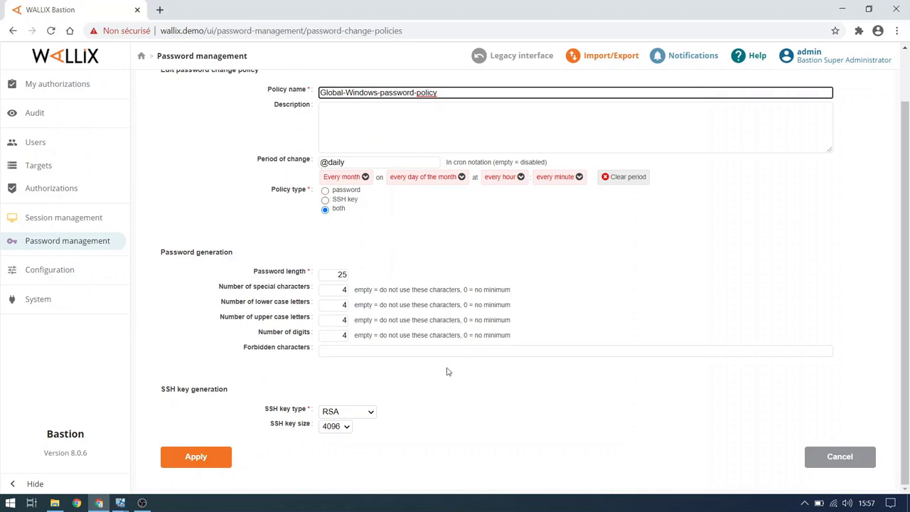
click(196, 456)
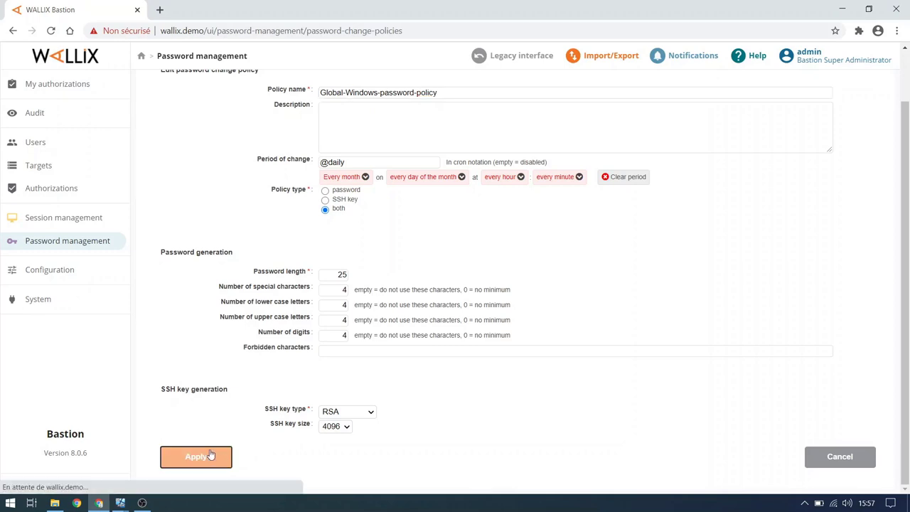
click(196, 456)
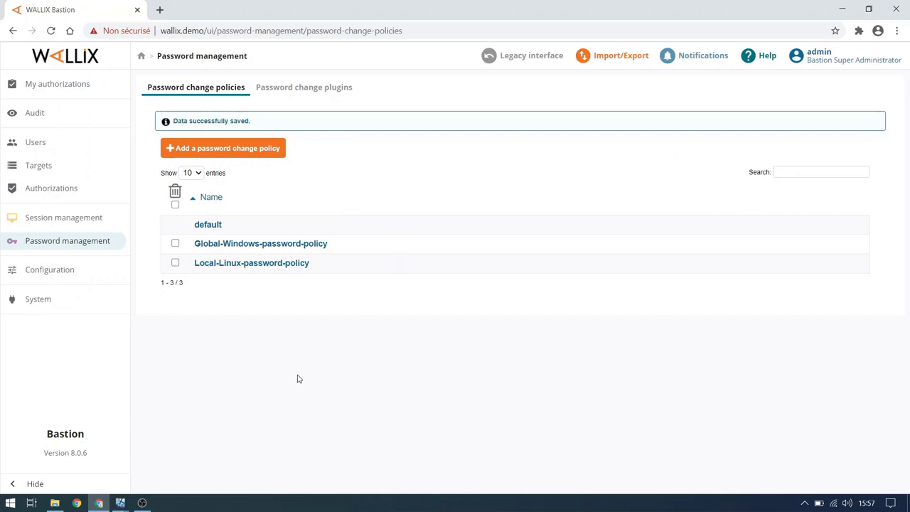
mouse_move(144, 321)
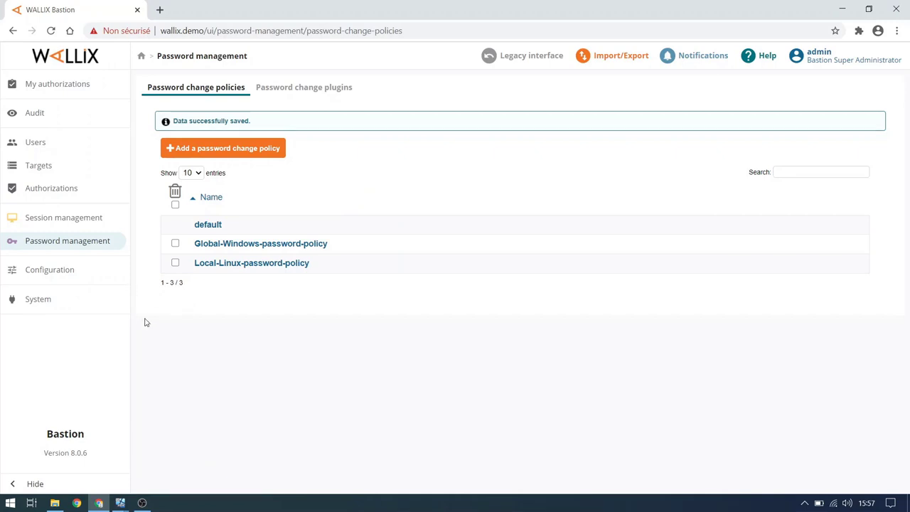
mouse_move(39, 164)
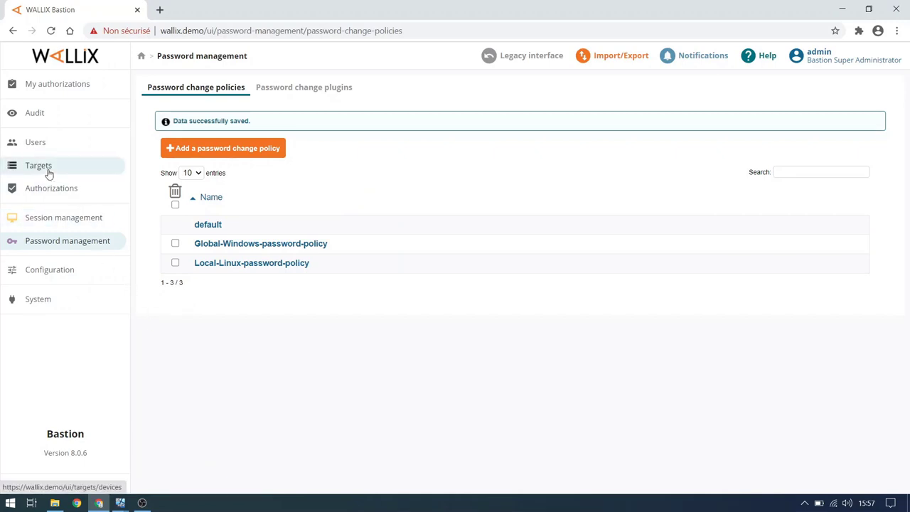
- Inspect the Global-Windows domain's controller address, password policy, Windows plugin and two accounts
click(39, 165)
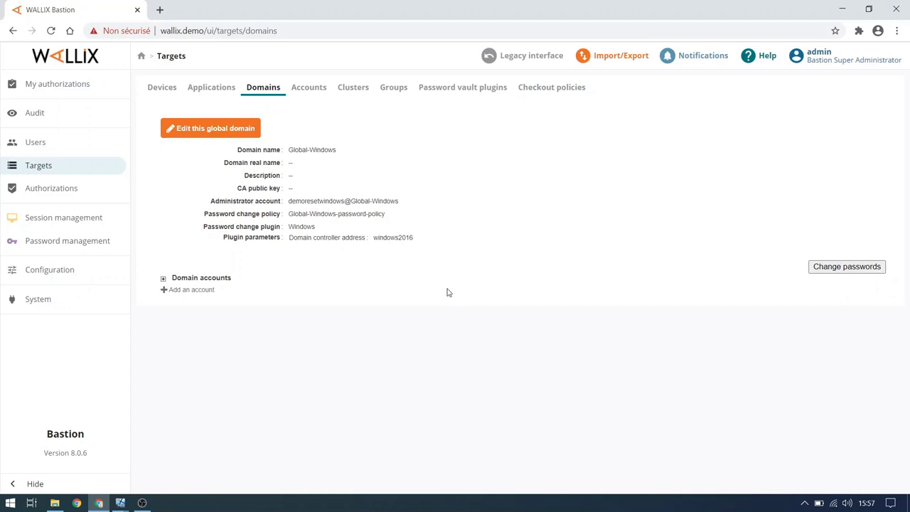
mouse_move(387, 267)
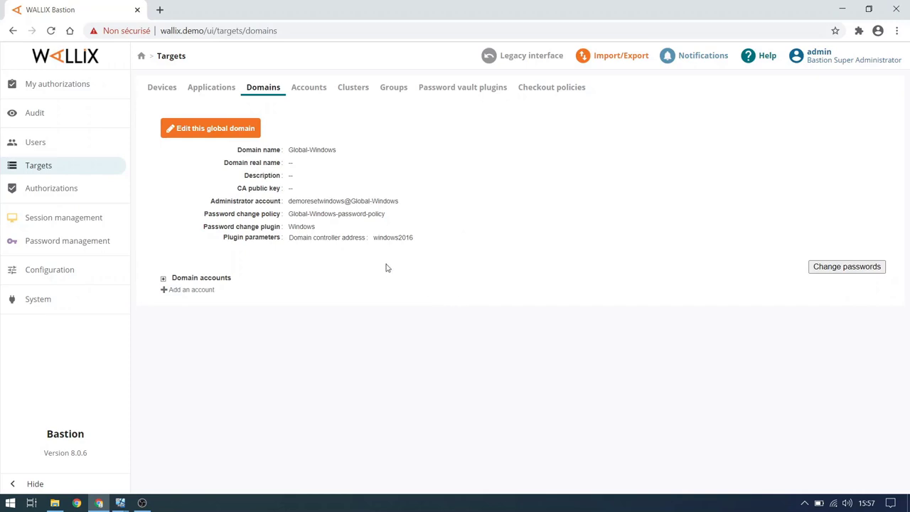
double_click(384, 237)
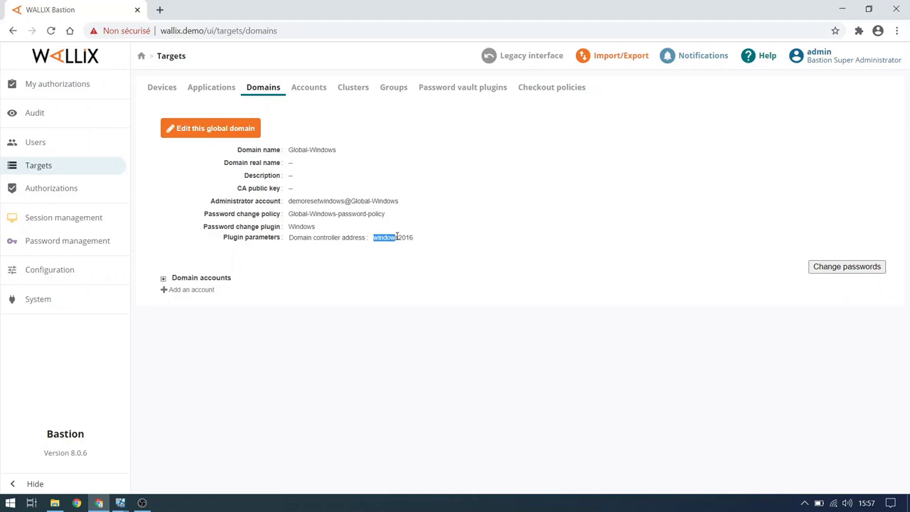
click(162, 277)
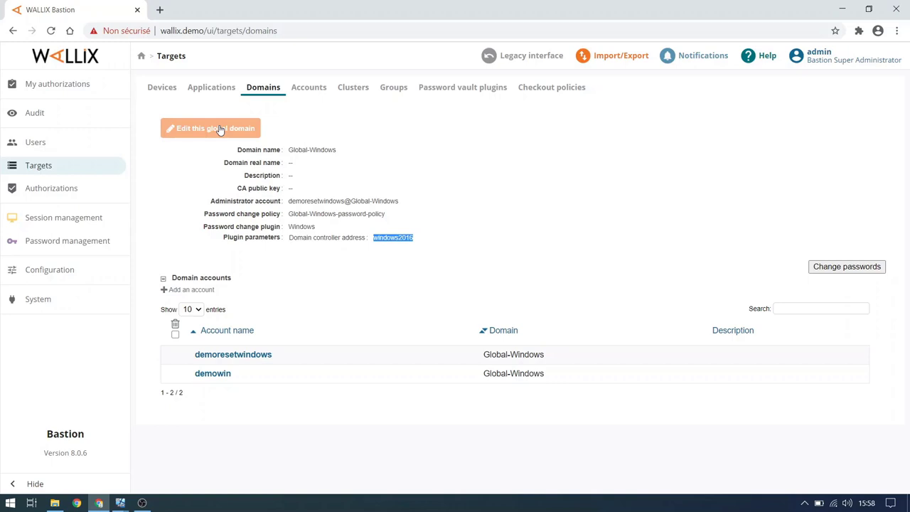
- Assign Windows plugin and Global-Windows-password-policy to the Global-Windows domain and apply
click(210, 128)
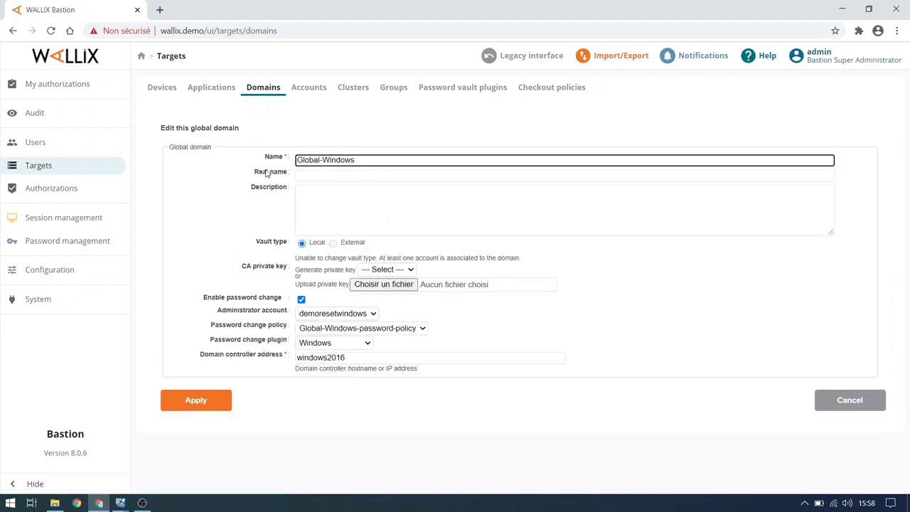
mouse_move(388, 342)
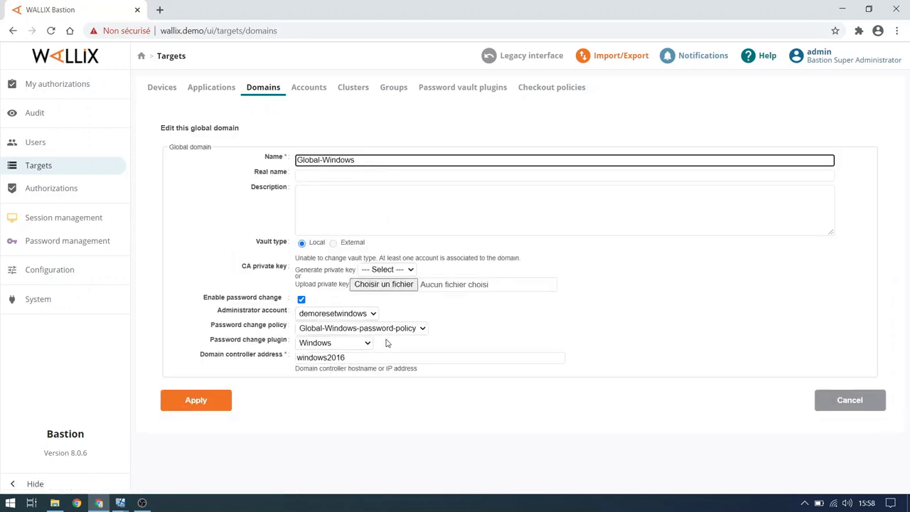
mouse_move(375, 349)
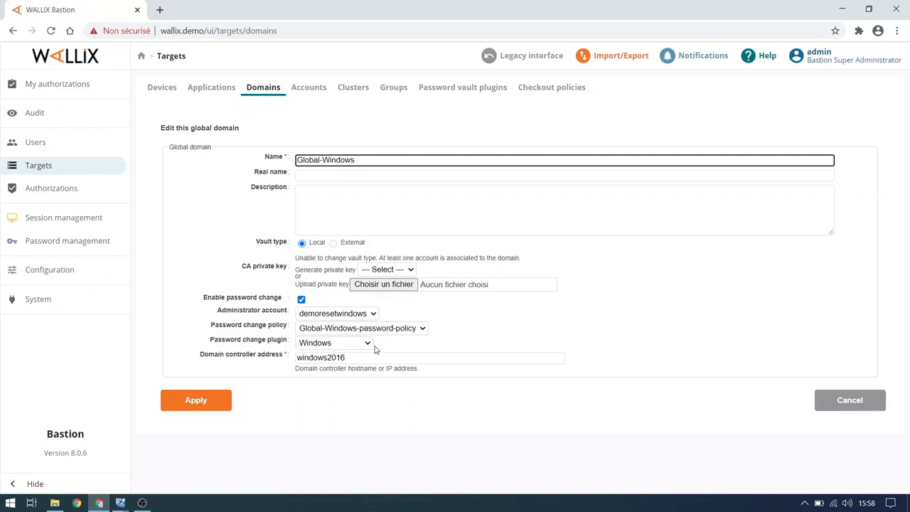
mouse_move(308, 303)
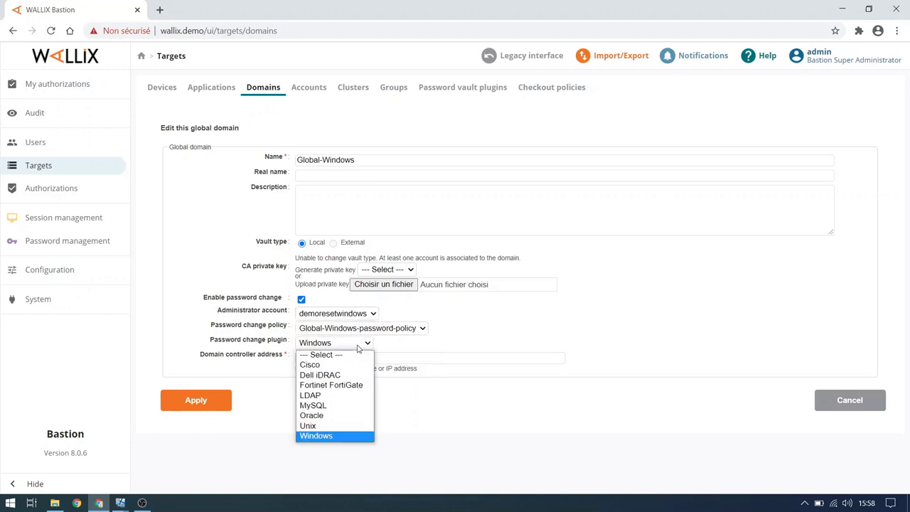
click(316, 435)
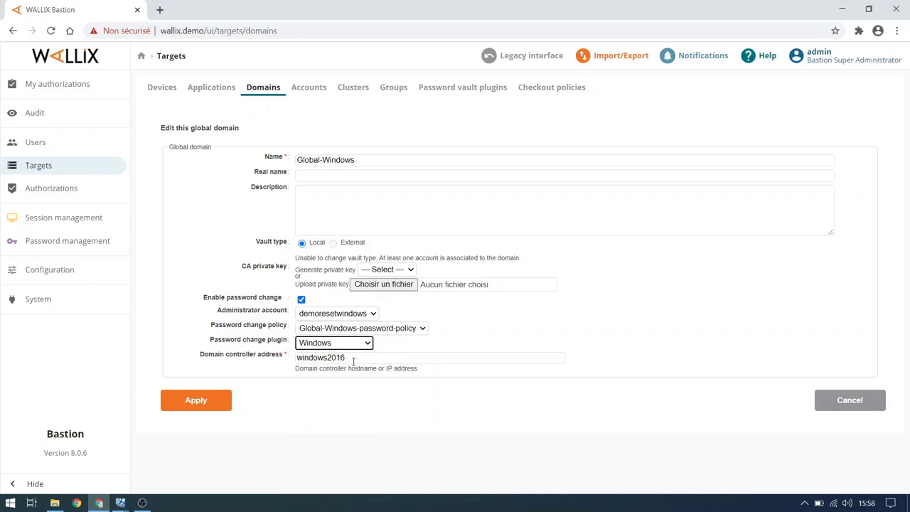
click(195, 399)
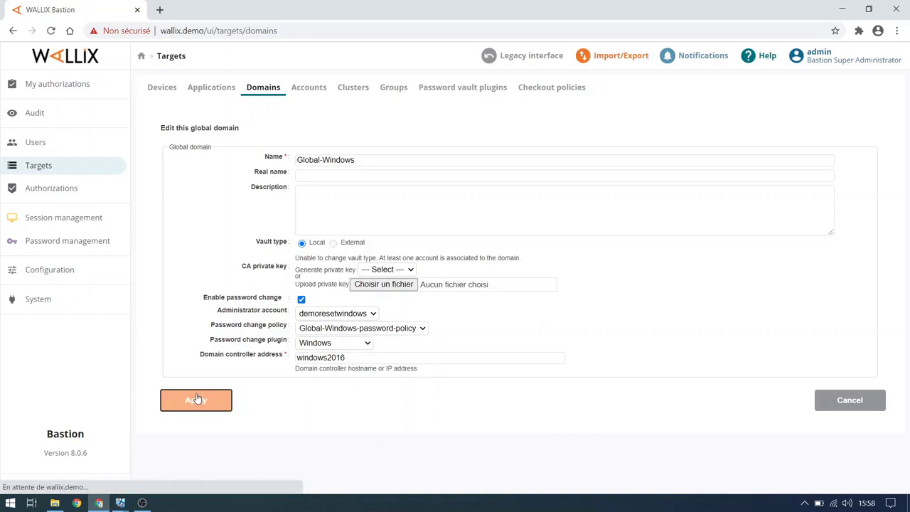